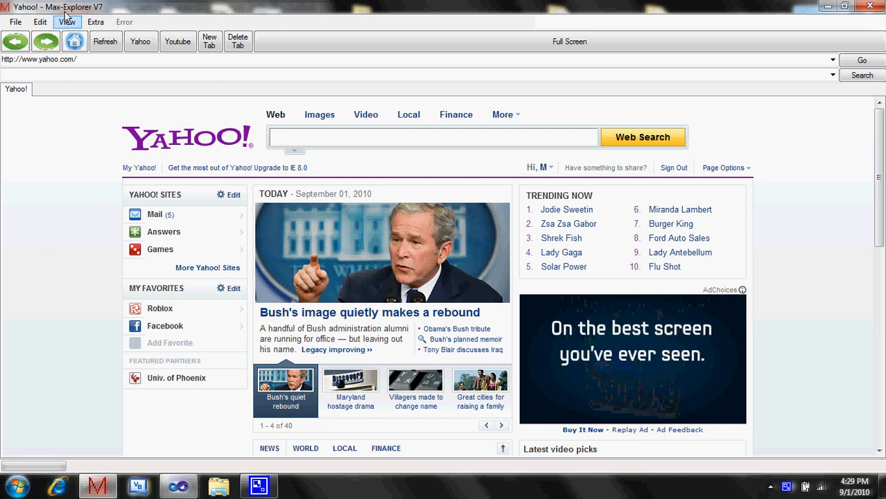
# - Open a second browser window from the File menu, then close it
pyautogui.click(15, 21)
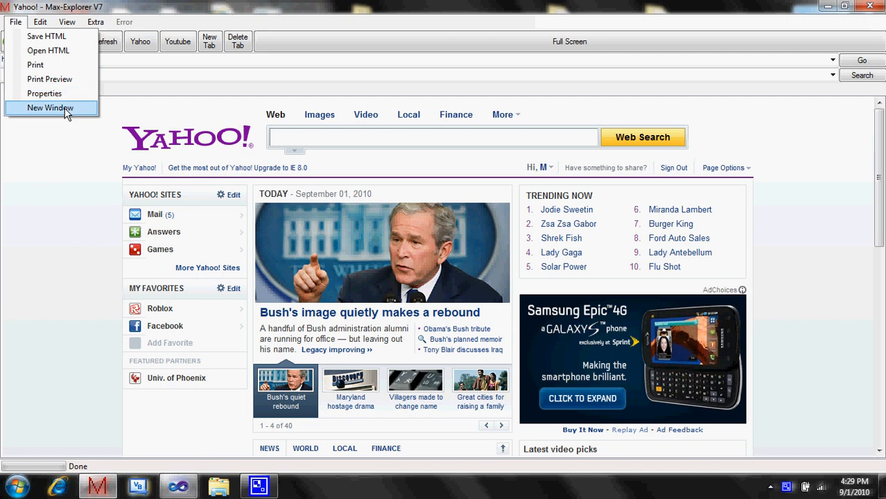
pyautogui.click(50, 108)
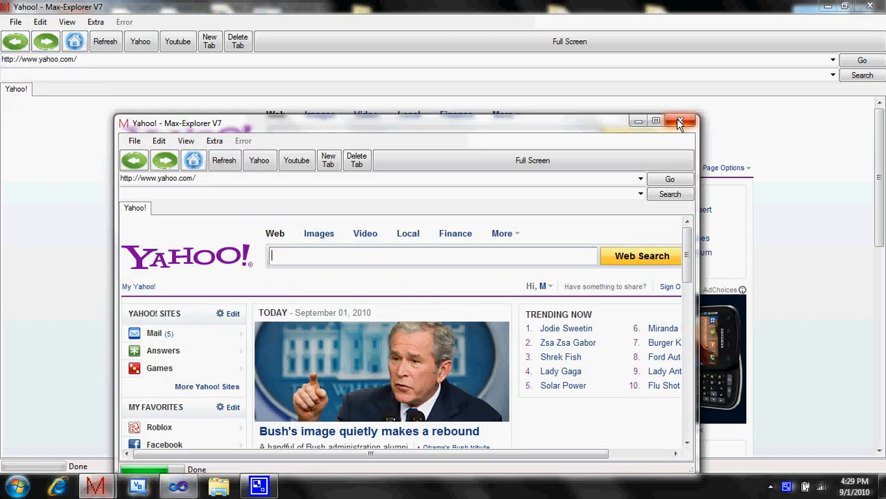
pyautogui.click(656, 123)
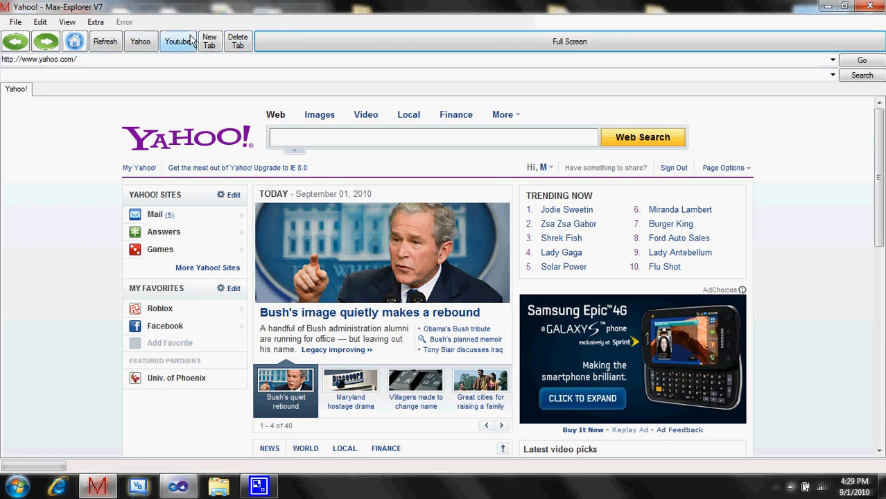
# - Add and remove an extra tab, then browse the Edit and View menus
pyautogui.click(210, 41)
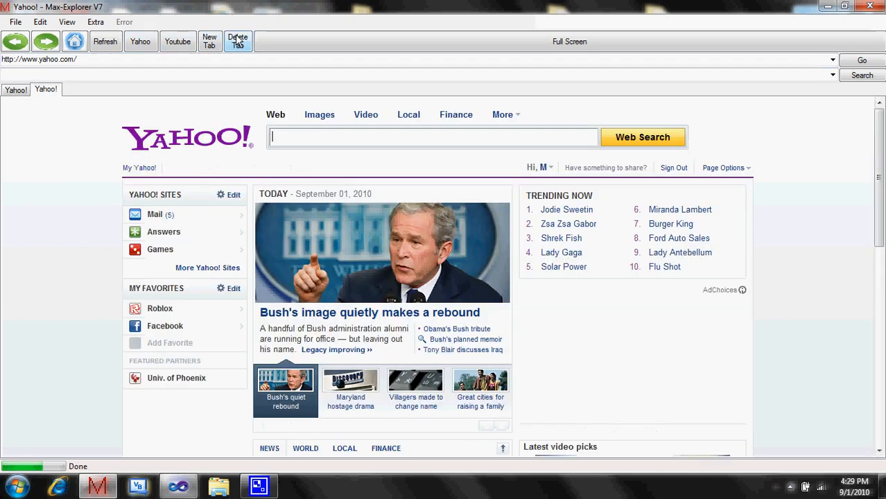
pyautogui.click(238, 41)
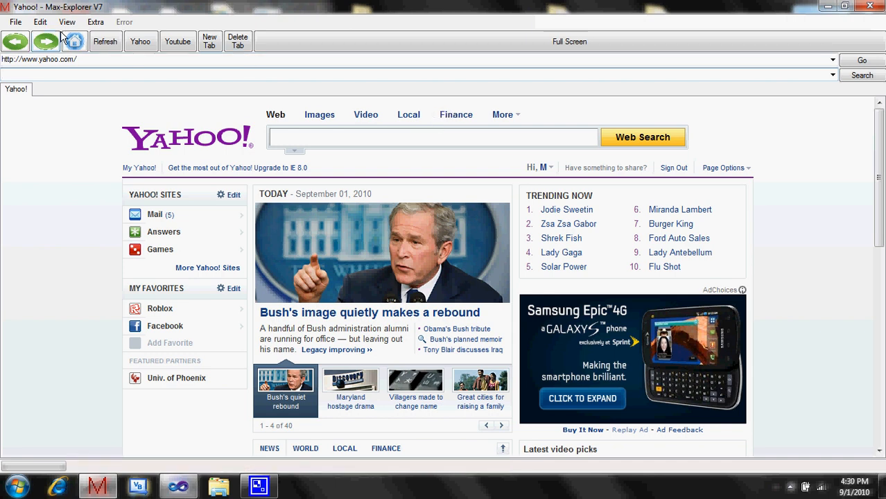
pyautogui.click(40, 22)
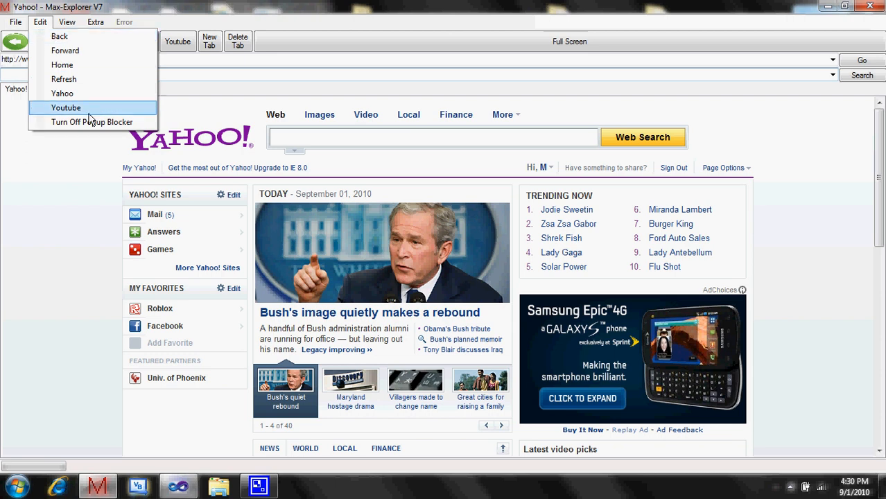
pyautogui.moveTo(73, 125)
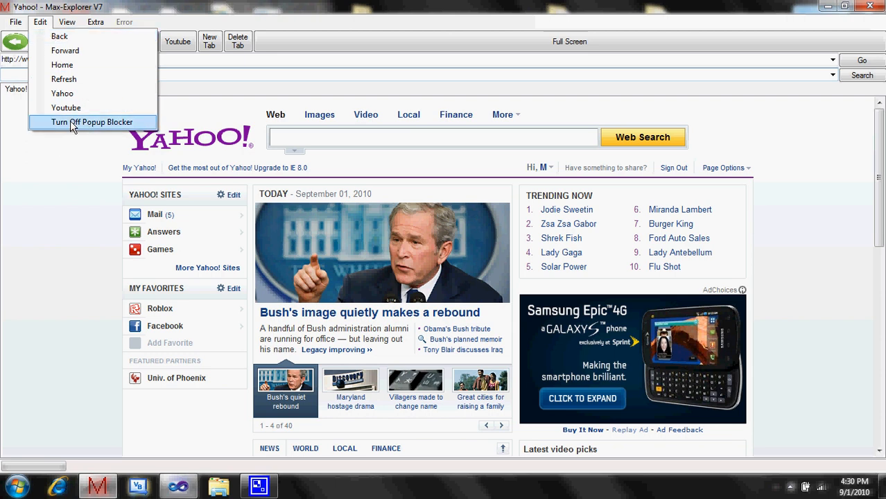
pyautogui.moveTo(63, 64)
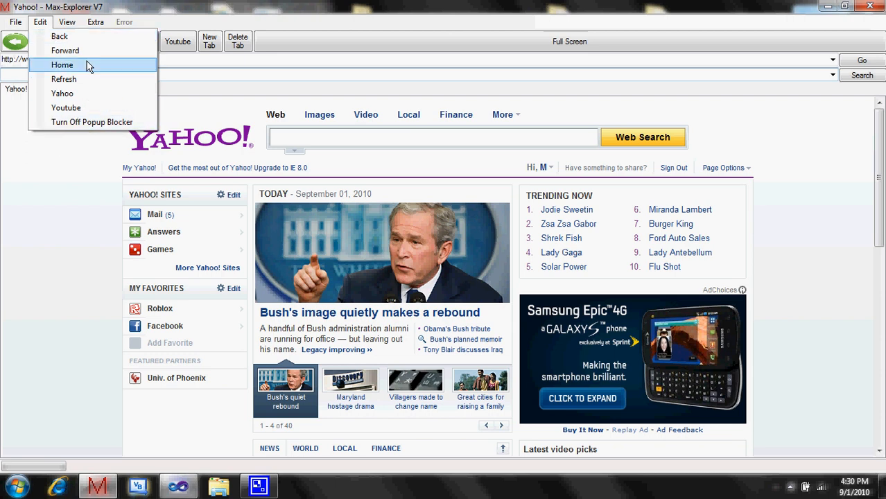
pyautogui.moveTo(85, 93)
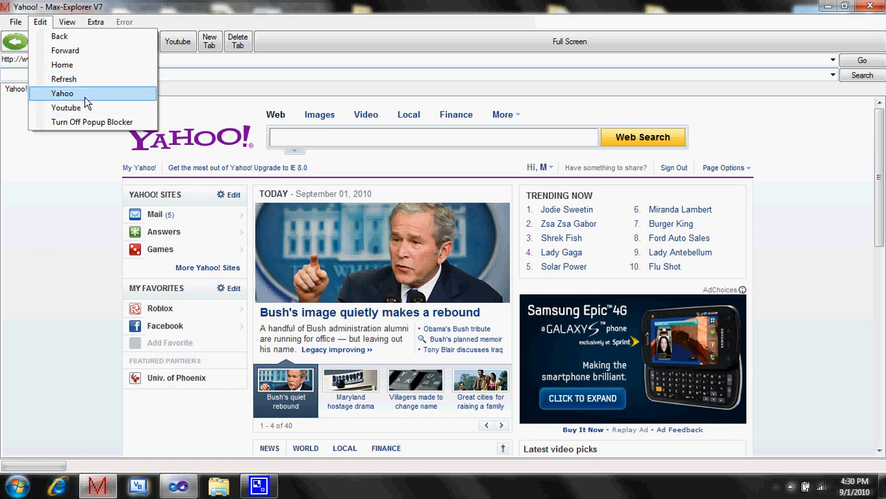
pyautogui.click(66, 21)
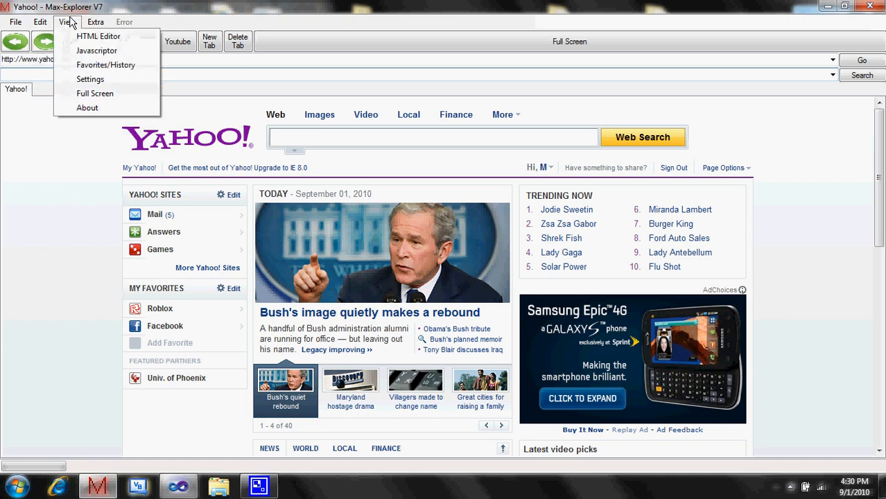
pyautogui.moveTo(98, 36)
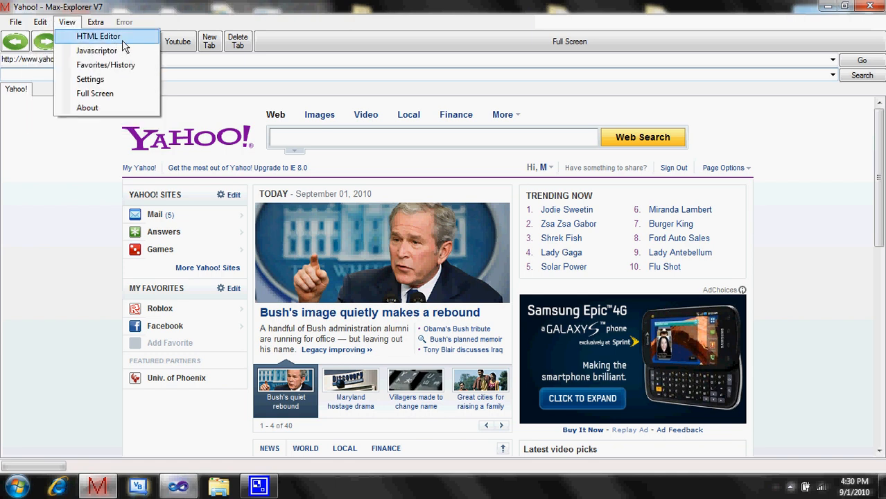
# - Try HTML editing, then show the Favorites/History panel, toggling to history and back
pyautogui.click(66, 22)
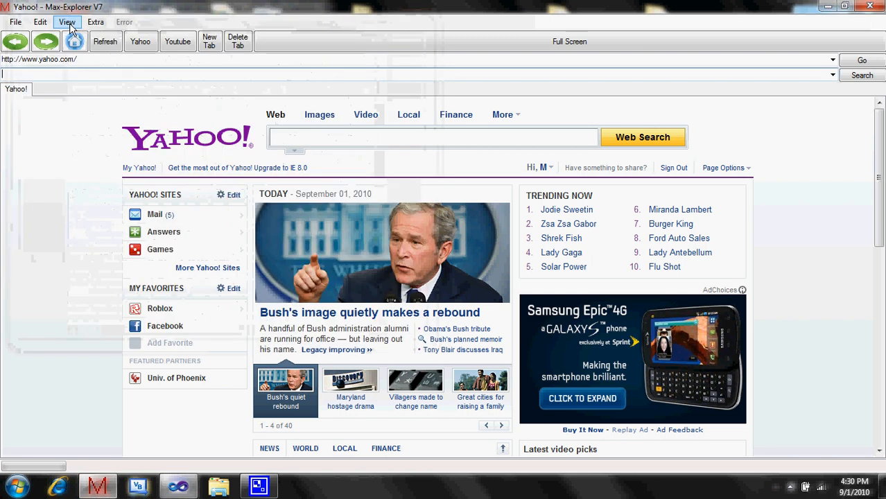
pyautogui.click(67, 22)
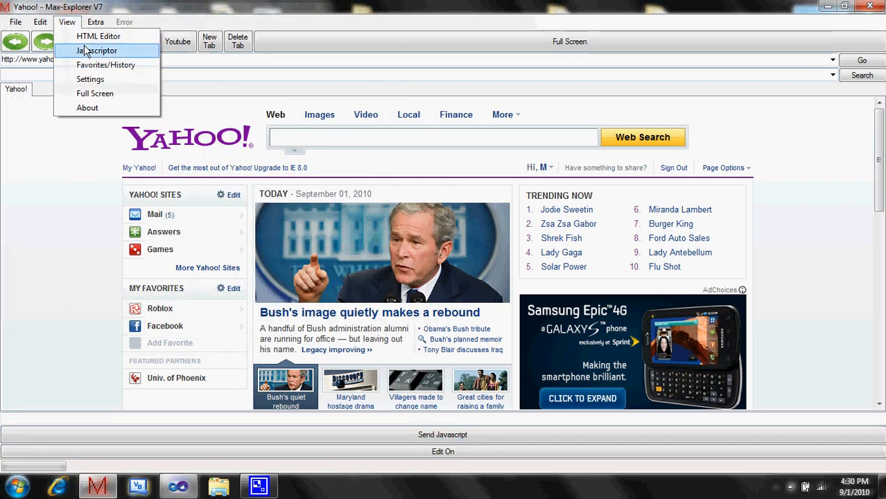
pyautogui.click(105, 65)
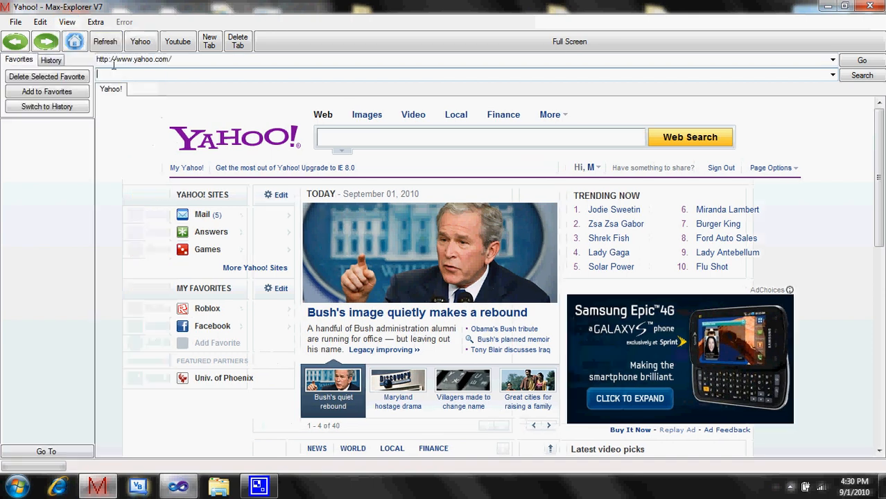
pyautogui.click(46, 106)
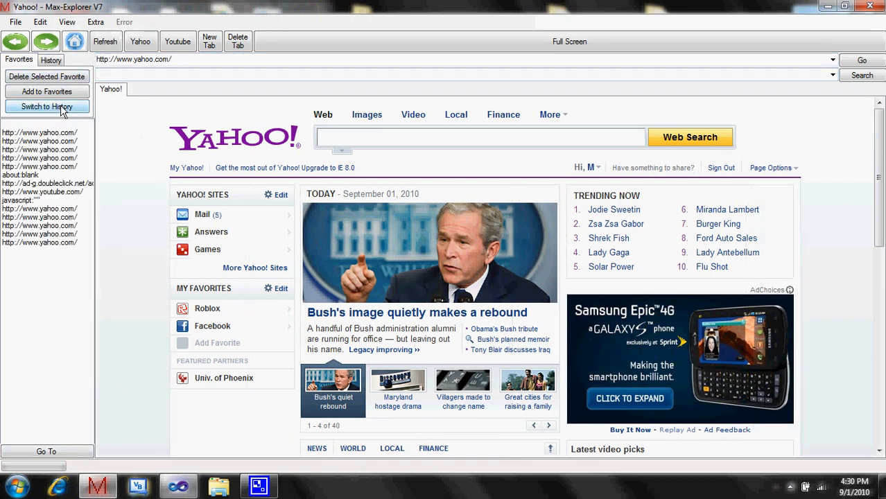
pyautogui.click(47, 106)
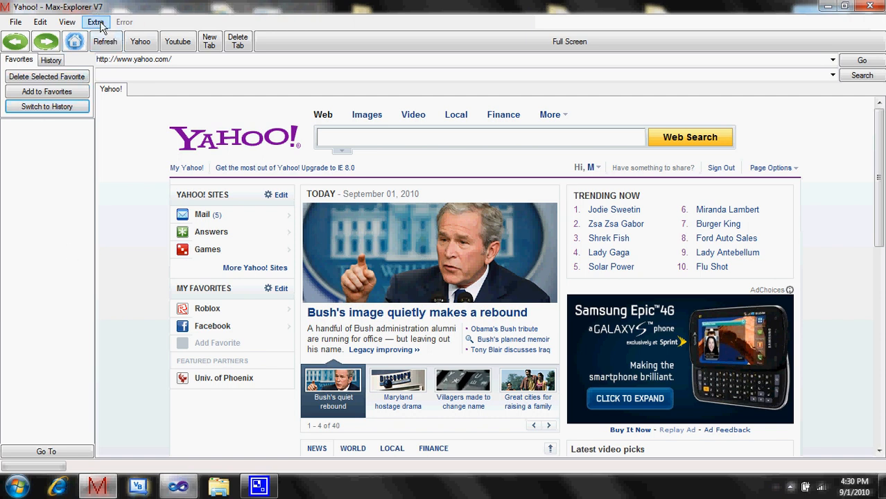
# - Open and close the Settings window, then view the About box and dismiss it
pyautogui.click(67, 21)
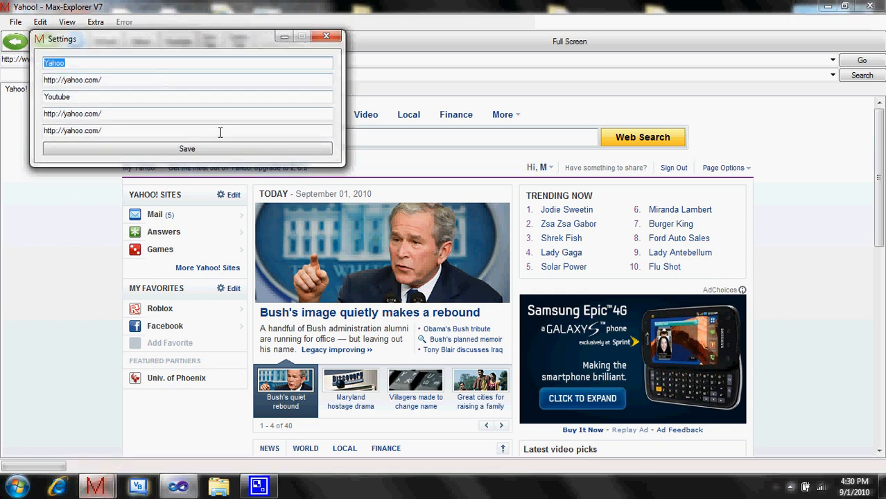
pyautogui.click(67, 22)
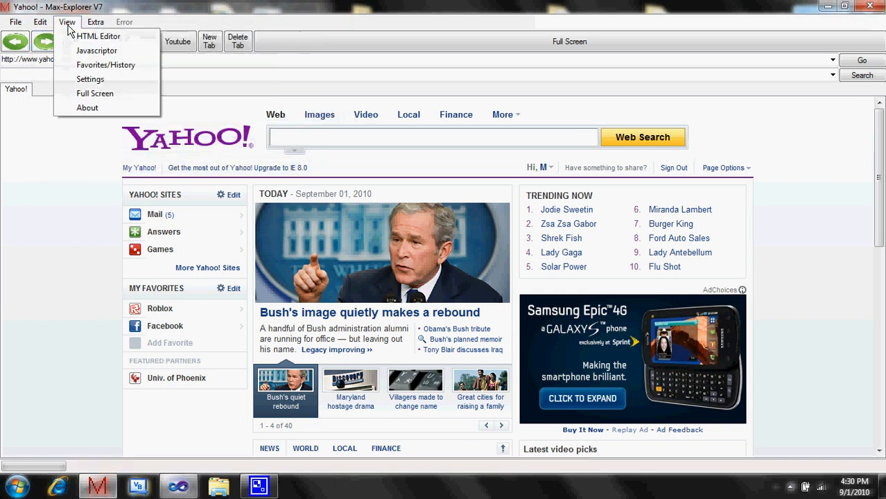
pyautogui.click(88, 108)
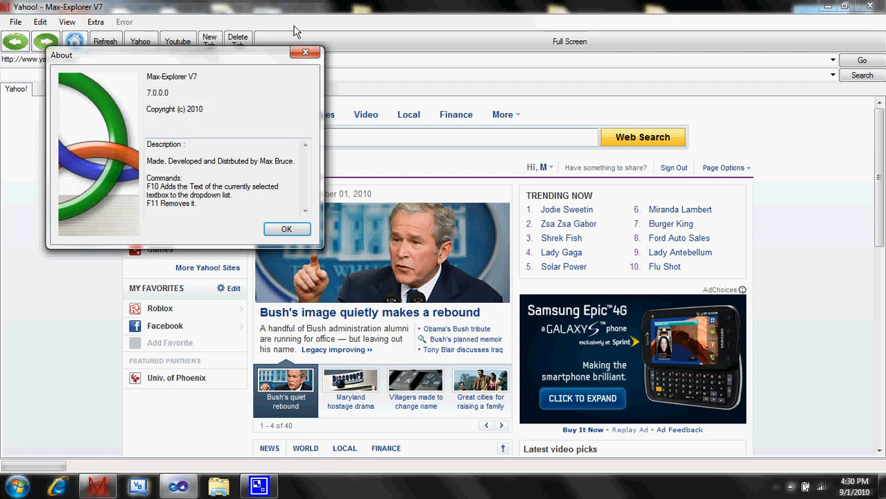
pyautogui.click(287, 229)
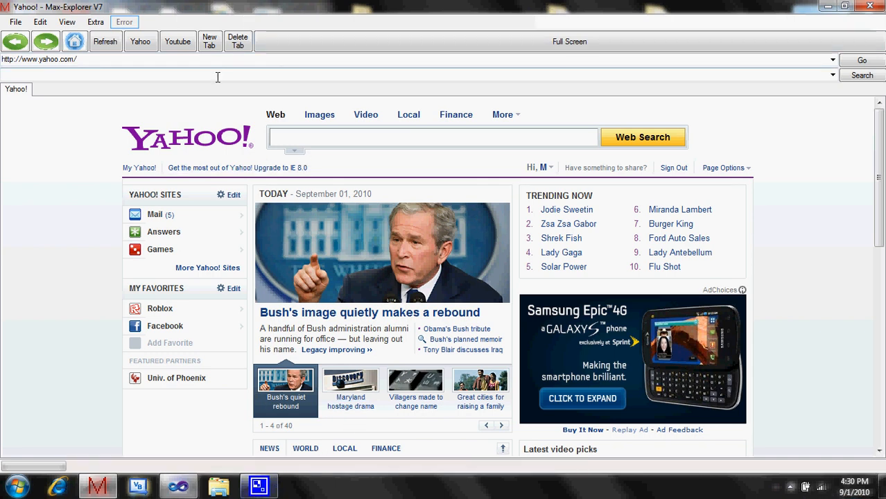
# - Open the built-in Notepad and show its Encrypter/Decrypter
pyautogui.click(95, 22)
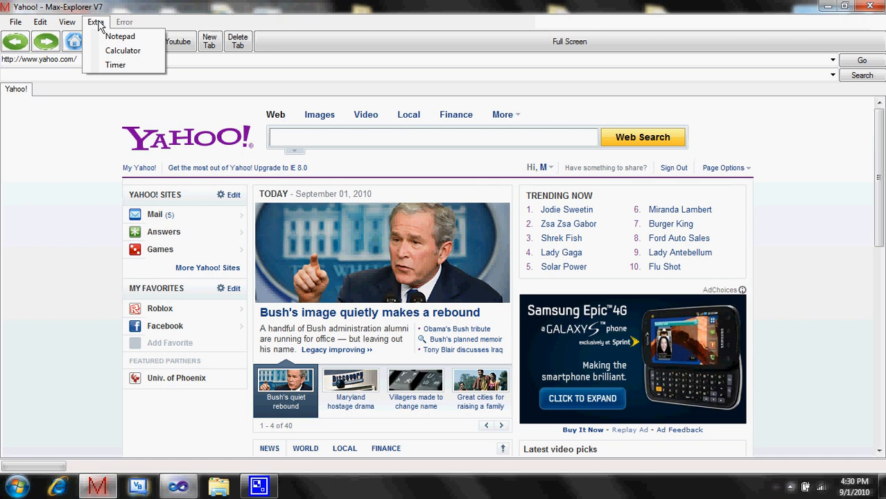
pyautogui.moveTo(120, 36)
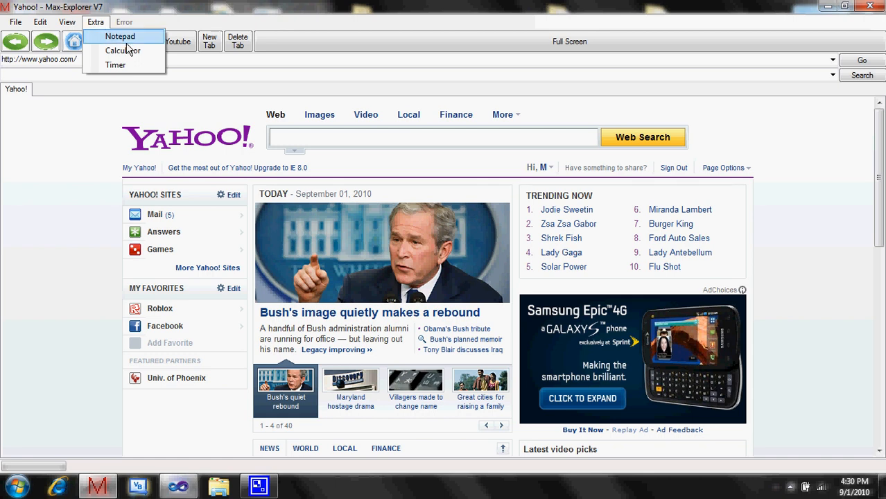
pyautogui.click(120, 36)
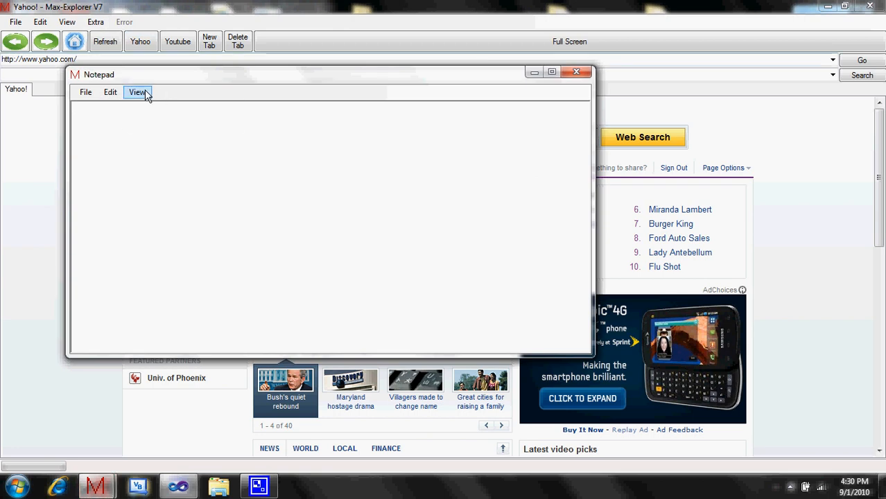
pyautogui.click(137, 93)
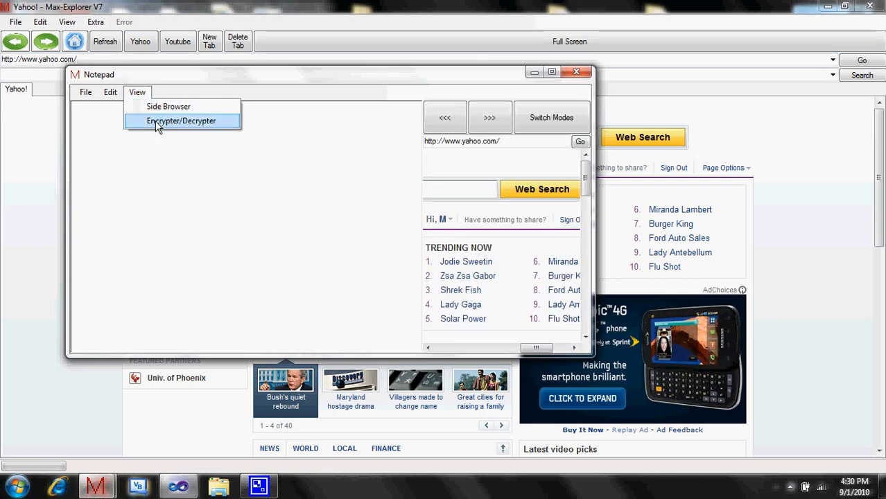
pyautogui.click(181, 121)
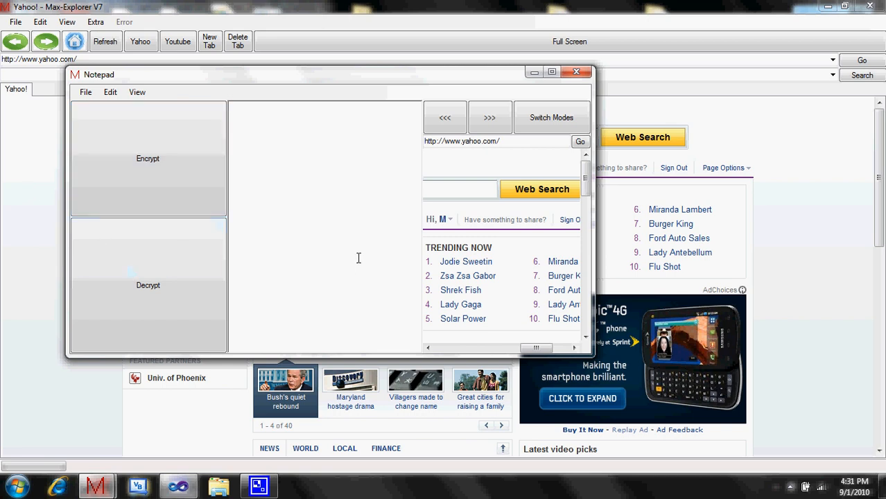
# - Encrypt the word 'resv' into binary and close the Notepad
pyautogui.write('resv')
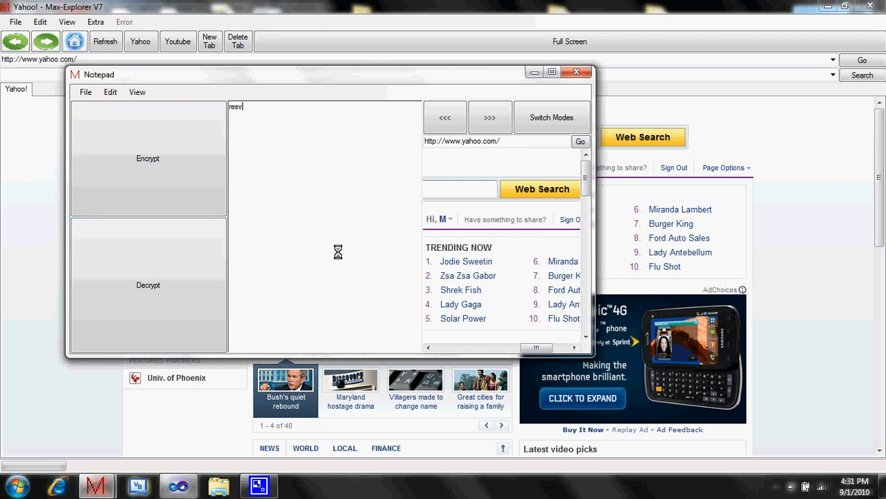
pyautogui.click(147, 158)
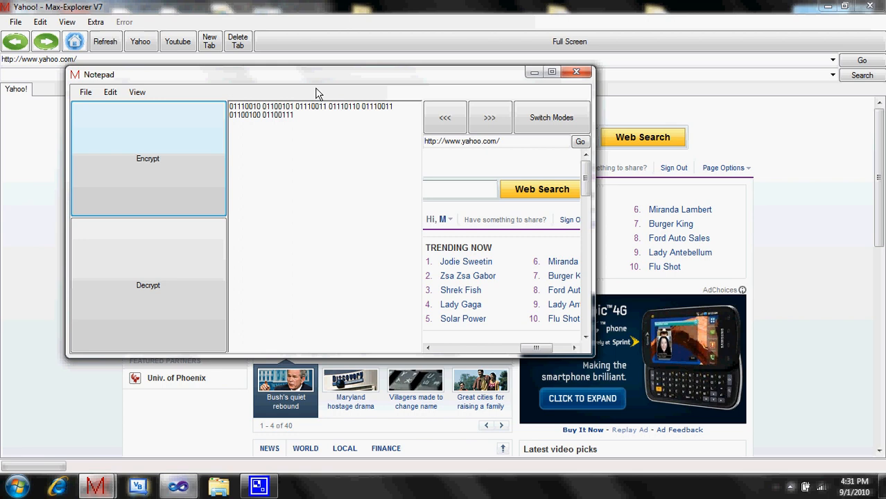
pyautogui.click(148, 285)
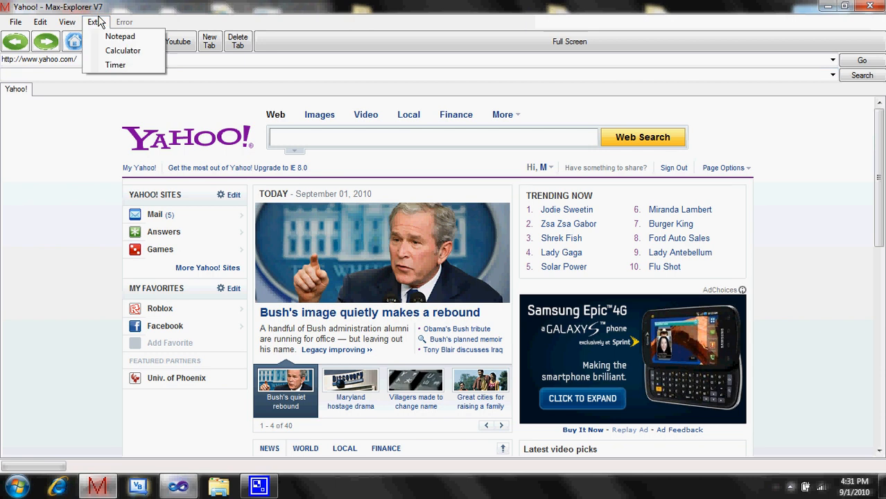
pyautogui.moveTo(122, 51)
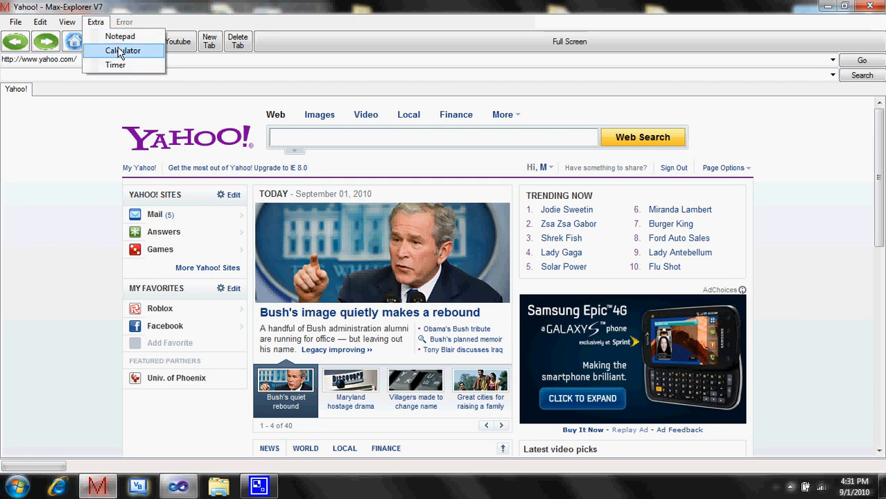
# - Multiply 10 by 5 in the built-in calculator to get 50
pyautogui.click(123, 51)
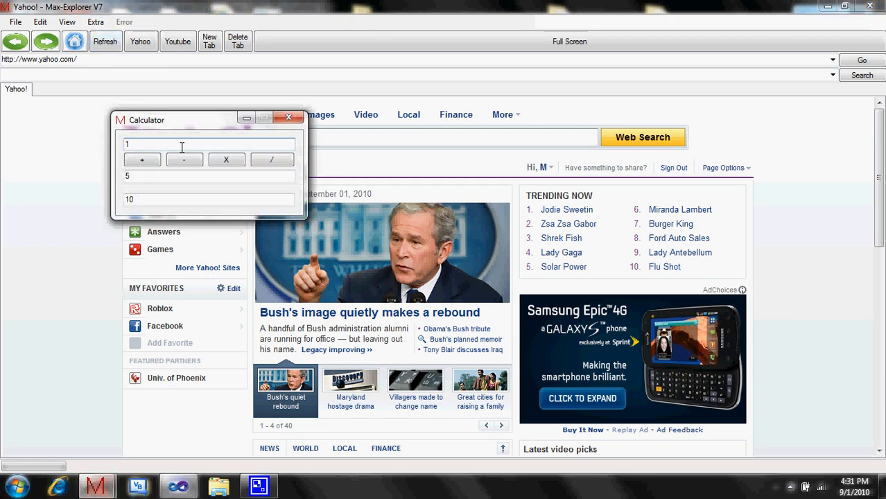
pyautogui.click(226, 159)
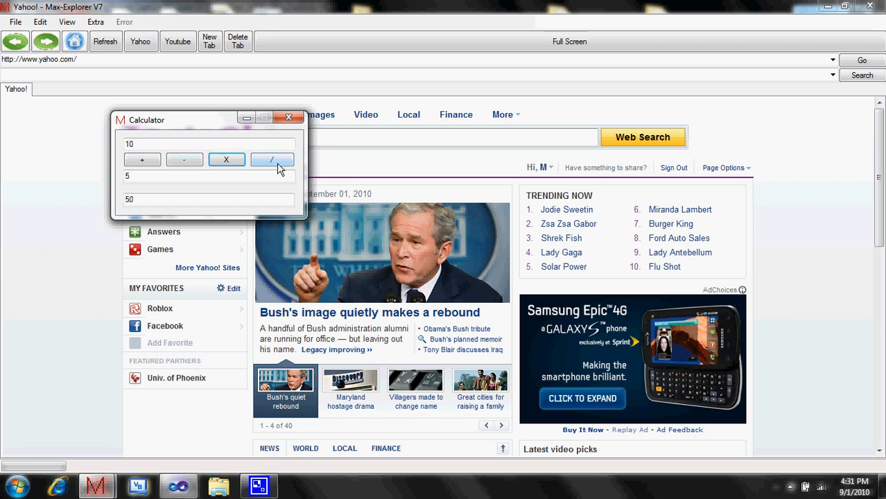
pyautogui.click(288, 117)
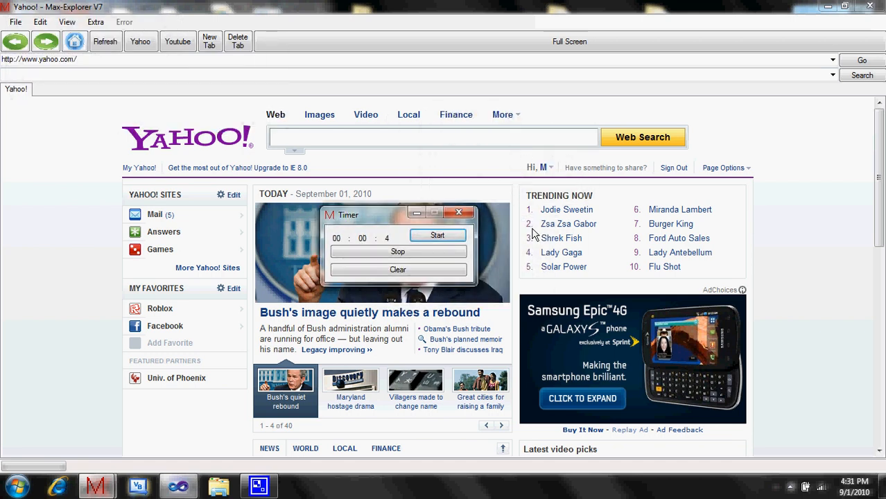
pyautogui.moveTo(398, 252)
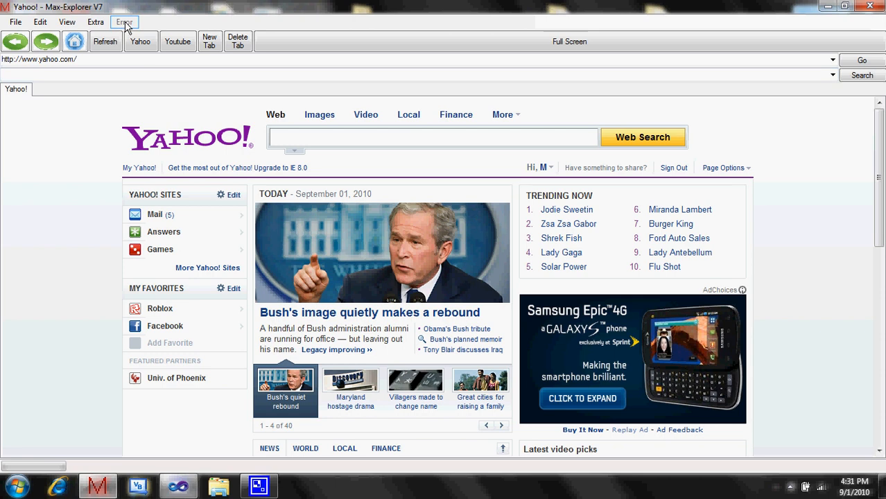
pyautogui.moveTo(125, 22)
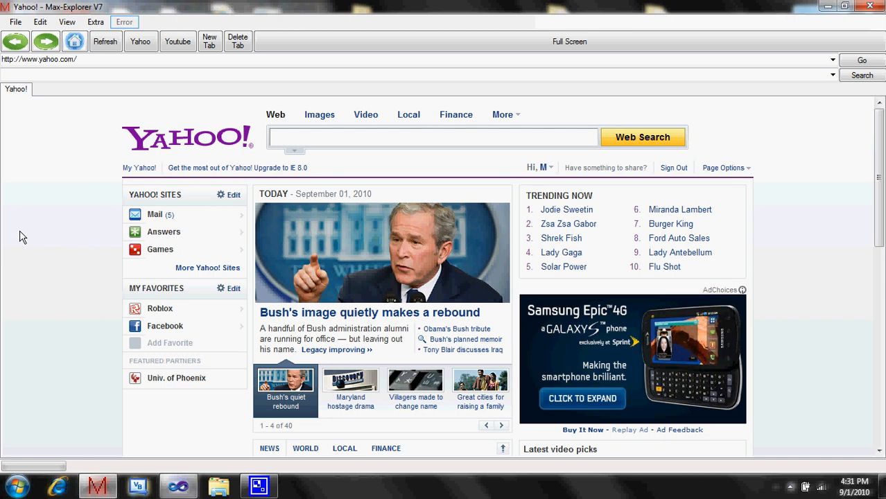
pyautogui.moveTo(54, 220)
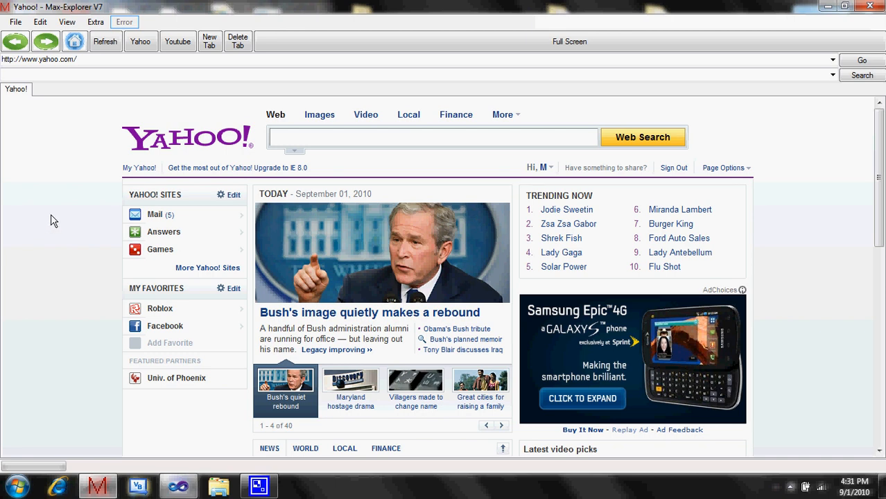
pyautogui.moveTo(82, 197)
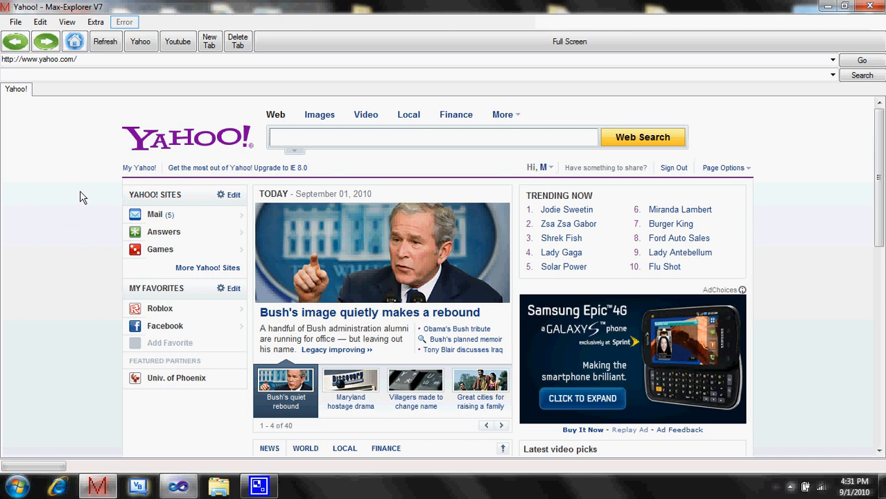
pyautogui.moveTo(350, 389)
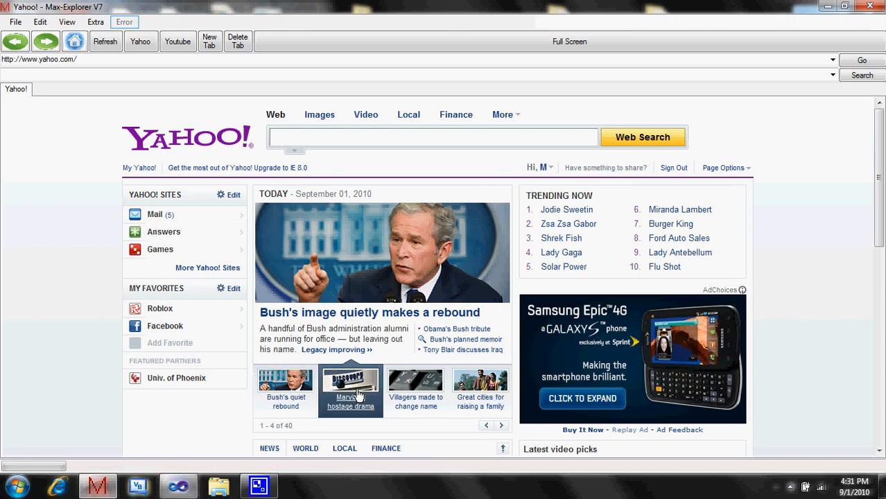
# - Switch Yahoo's featured story to the Maryland hostage drama
pyautogui.click(351, 385)
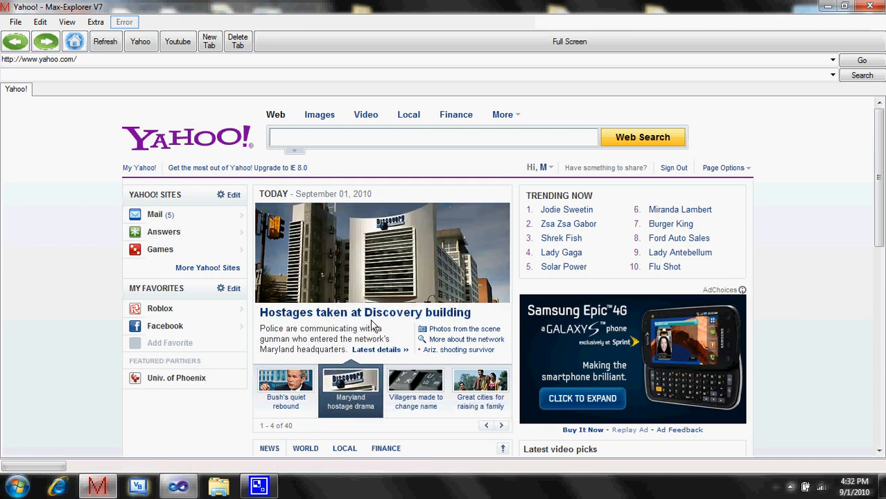
pyautogui.moveTo(113, 127)
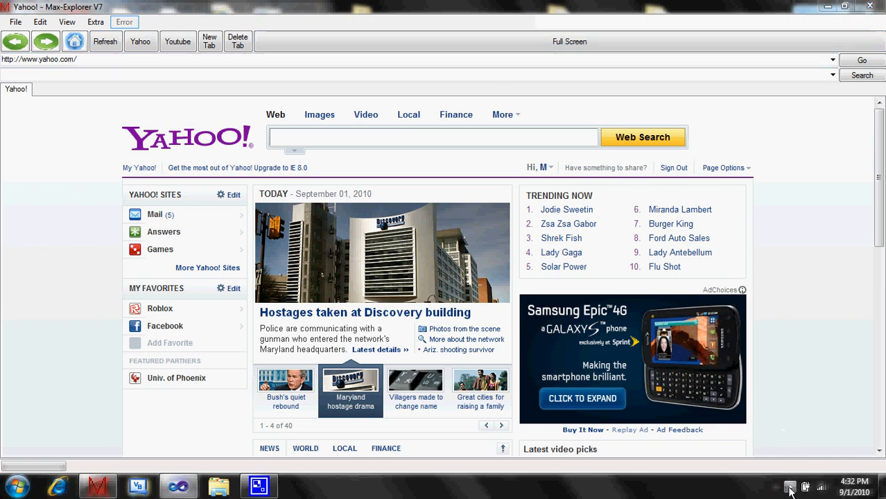
# - Right-click the Max-Explorer tray icon to show its quick-command menu
pyautogui.rightClick(791, 488)
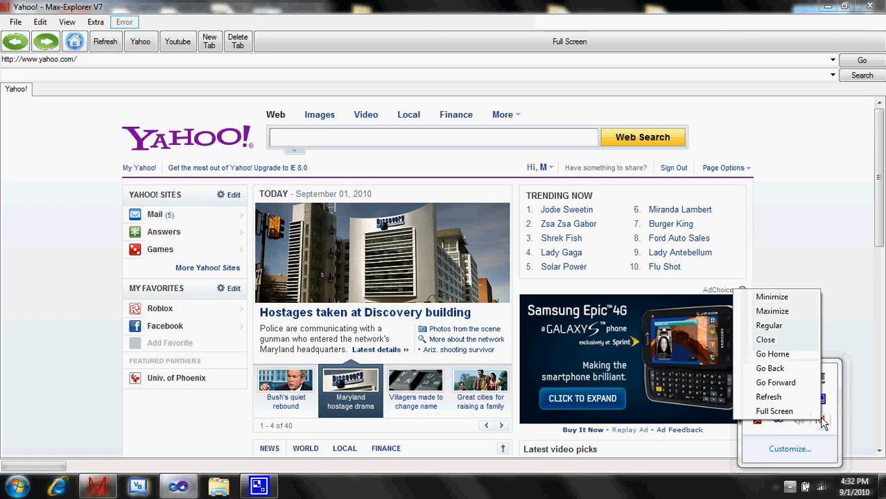
pyautogui.moveTo(769, 325)
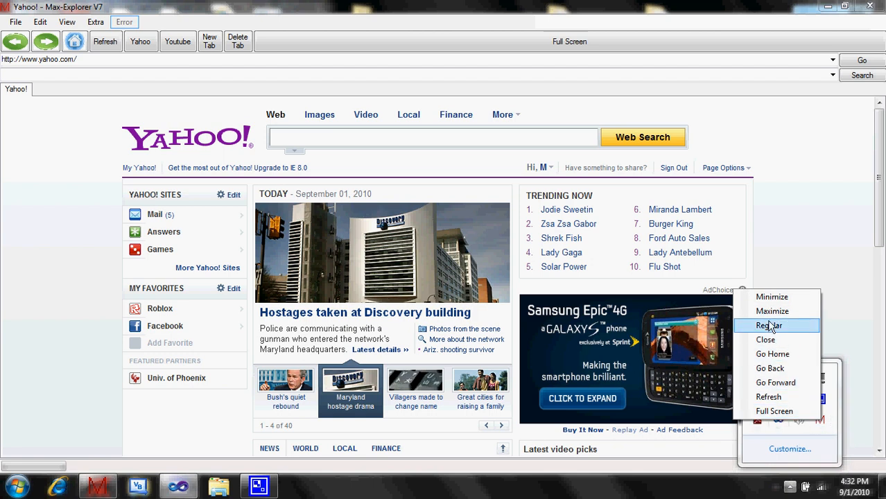
pyautogui.moveTo(773, 411)
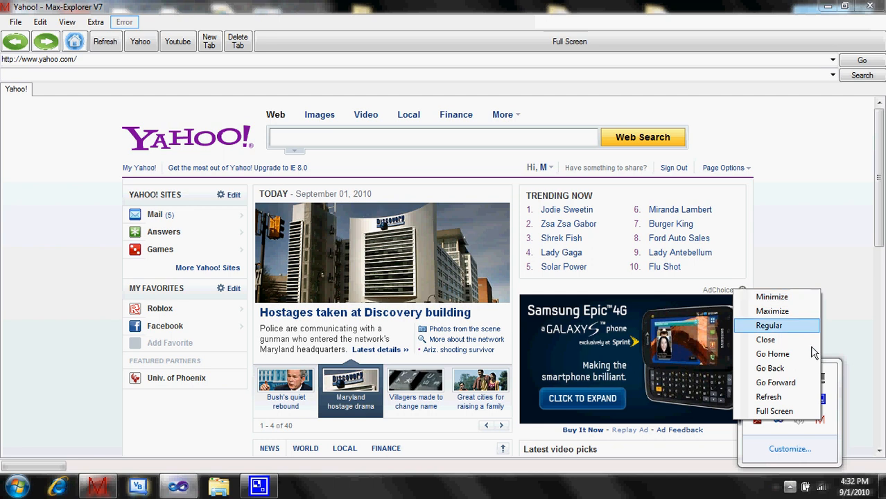
pyautogui.moveTo(765, 340)
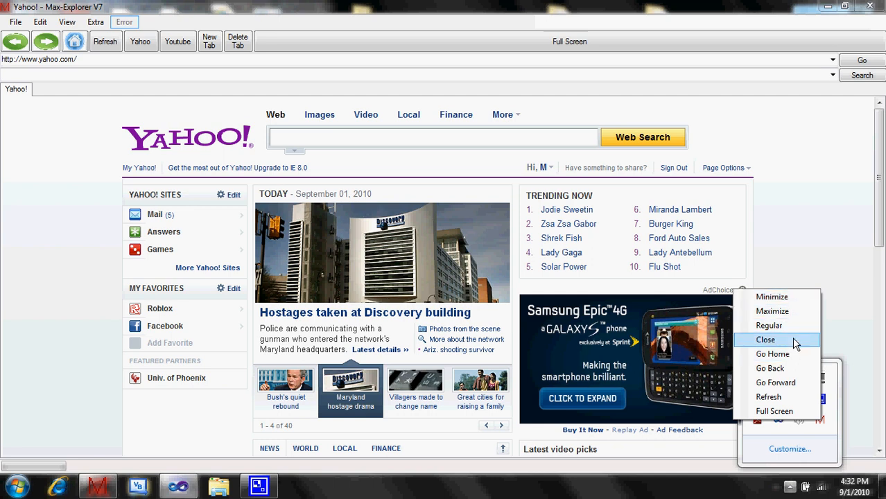